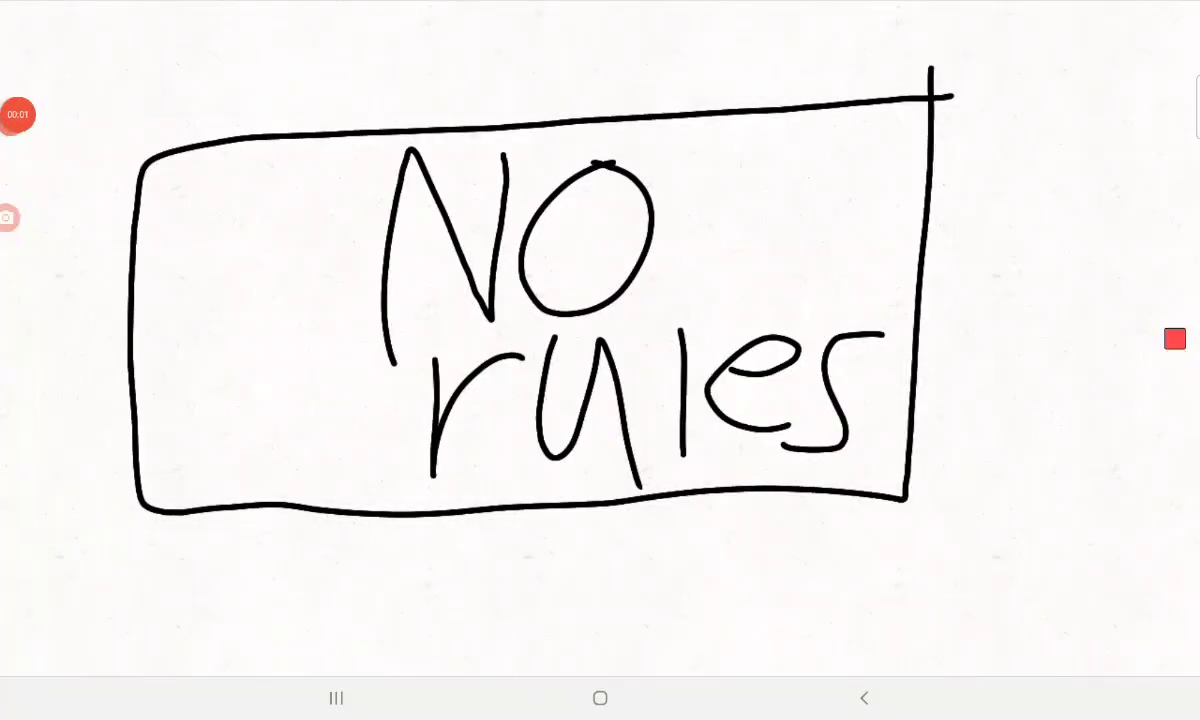
click(18, 114)
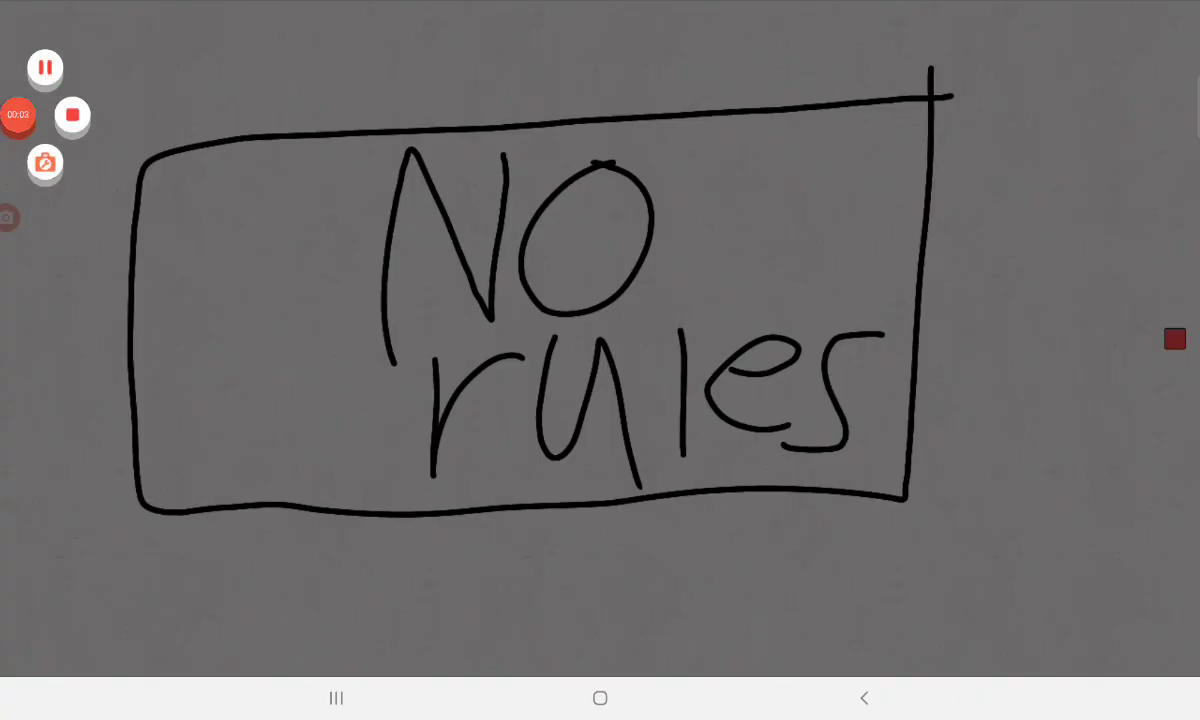